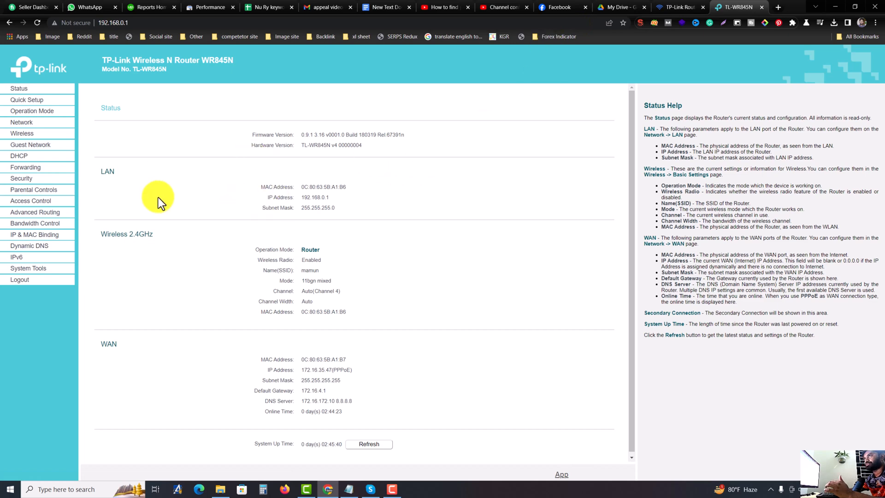
mouse_move(85, 138)
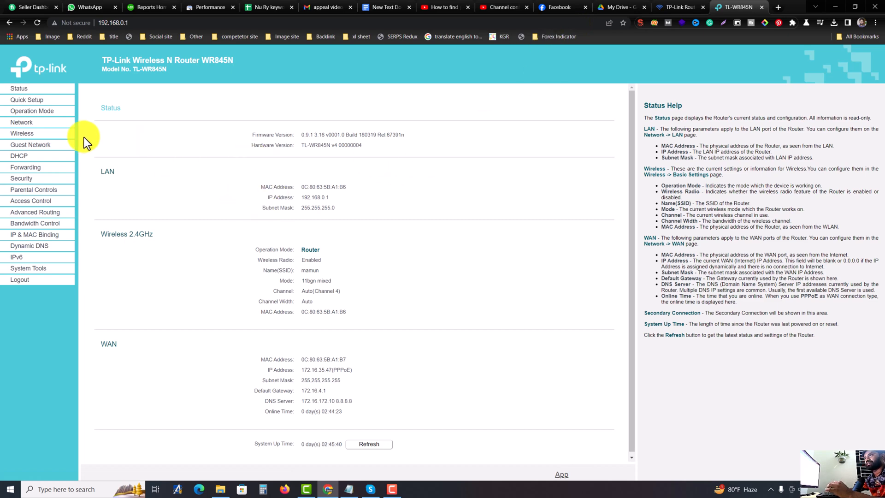
- Show the WAN Settings page with the PPPoE username and masked password
left_click(21, 121)
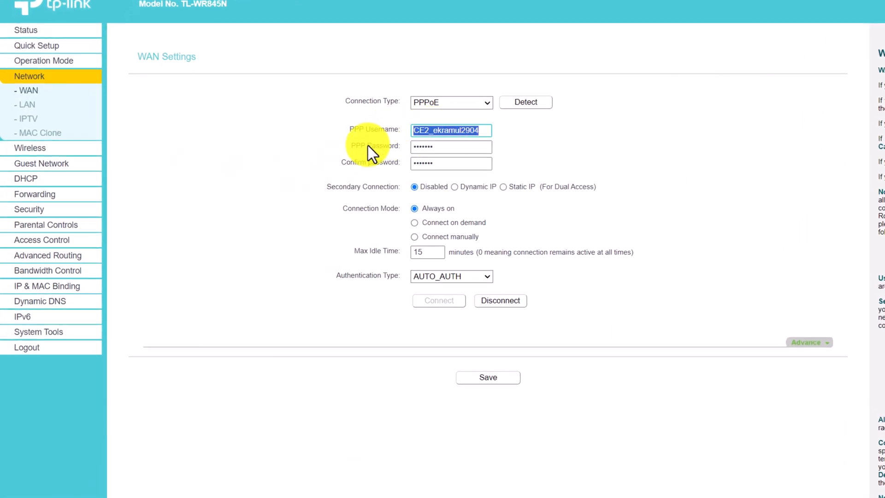
left_click(450, 146)
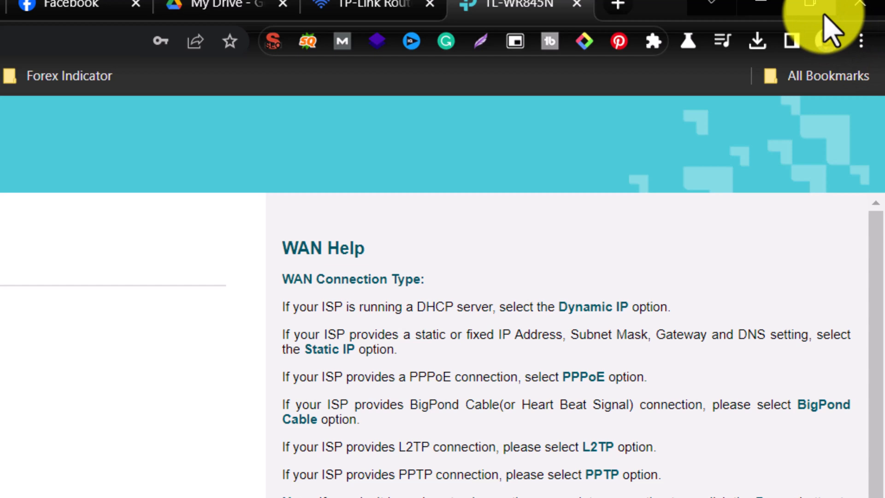
- Bring up Chrome Developer tools beside the WAN Settings page via More tools
left_click(860, 41)
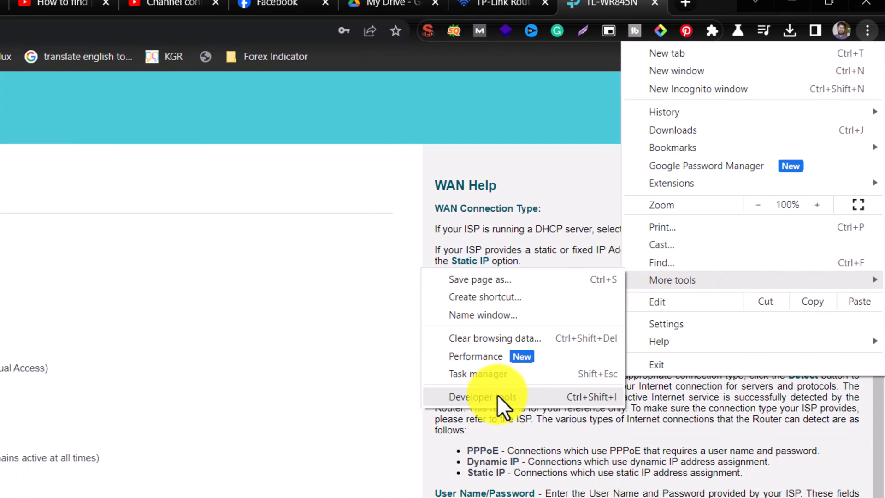
left_click(482, 396)
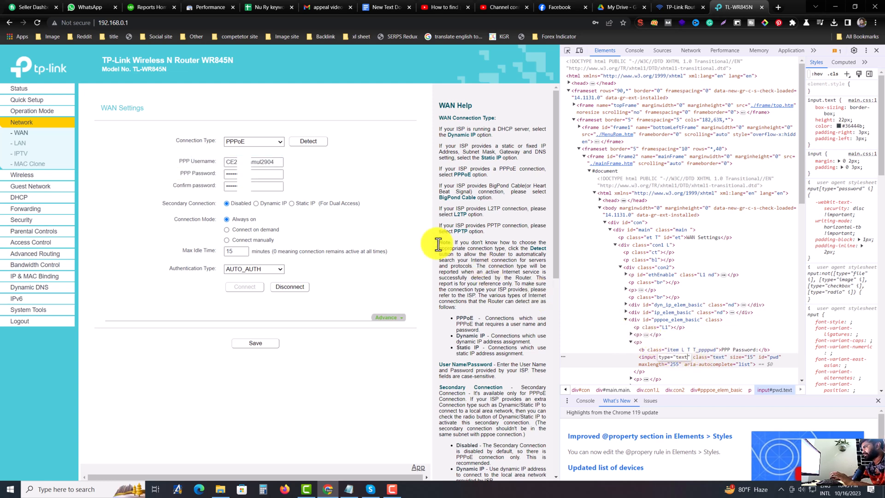
mouse_move(288, 173)
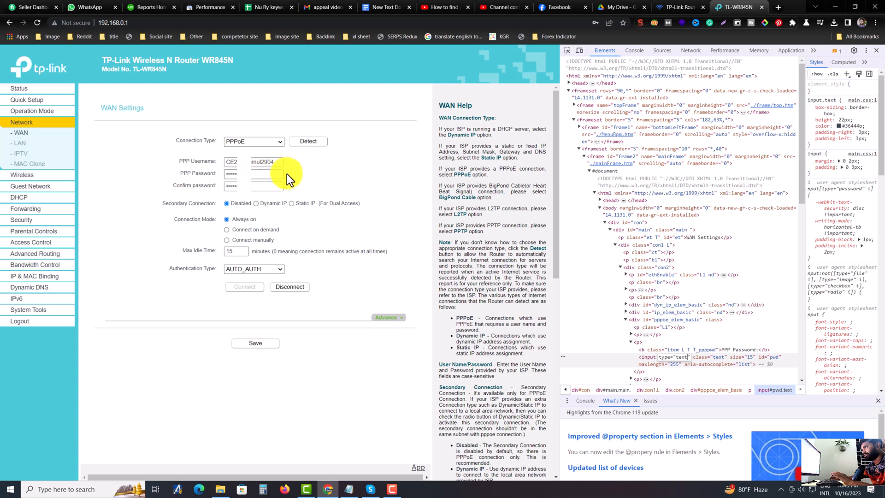
mouse_move(313, 179)
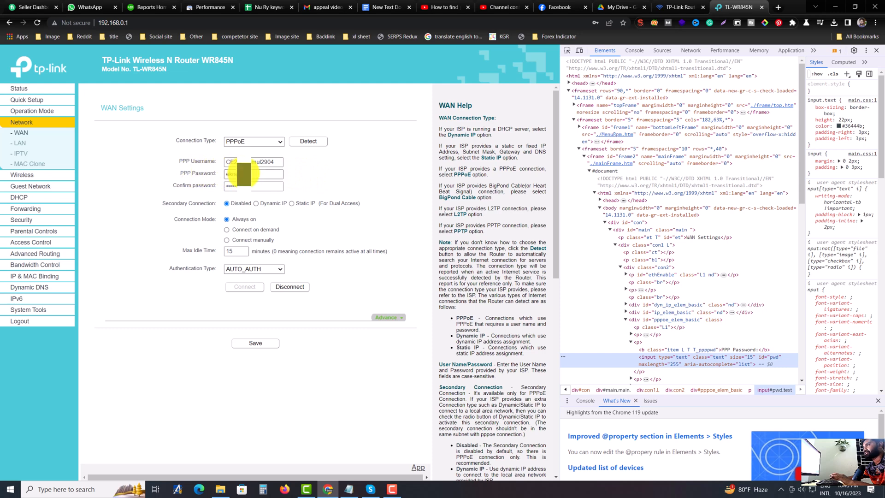
- Select the now-readable PPPoE password after its input type became text
double_click(231, 173)
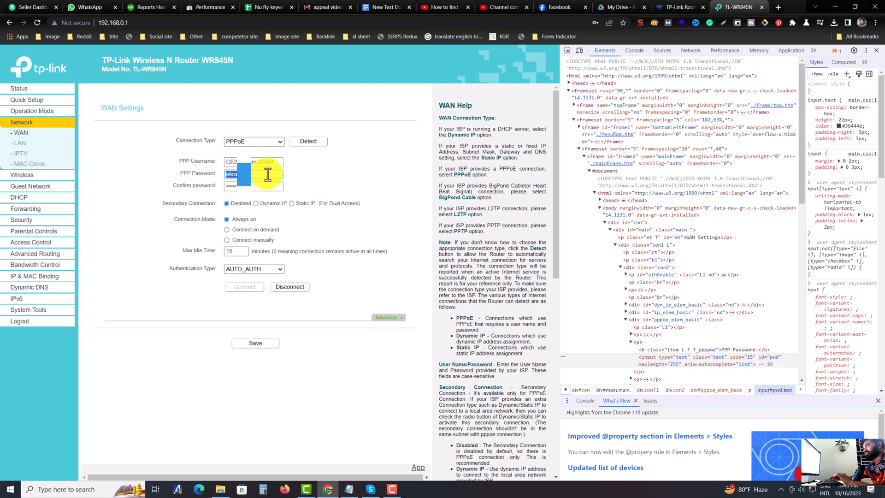